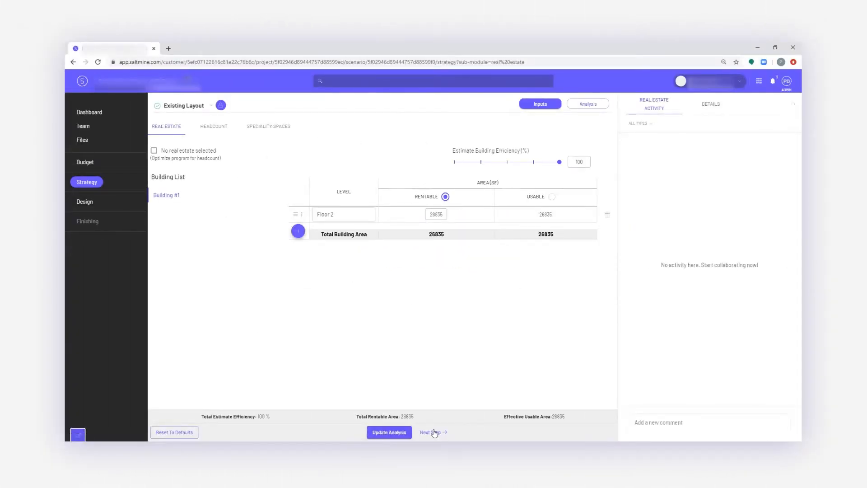
- Advance from the Real Estate areas to the Headcount tab's department inputs
click(214, 126)
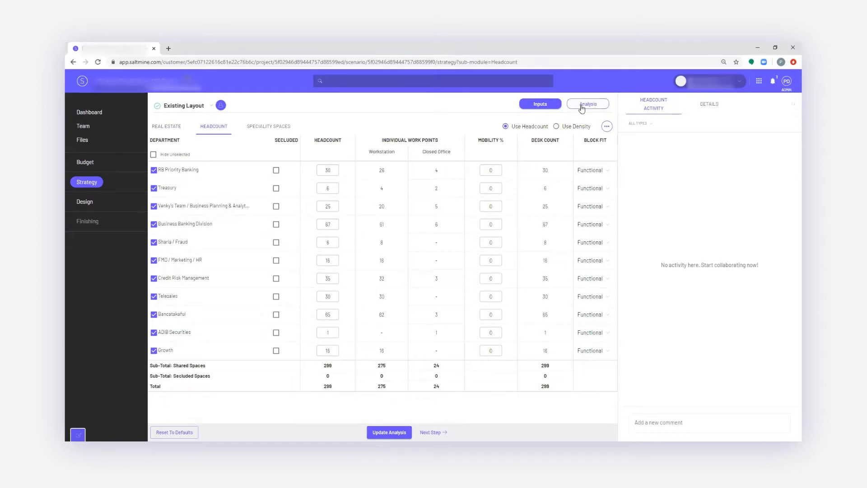
- Show the program analysis for Venky's Team / Business Planning & Analytics, then adjust its display options
click(587, 103)
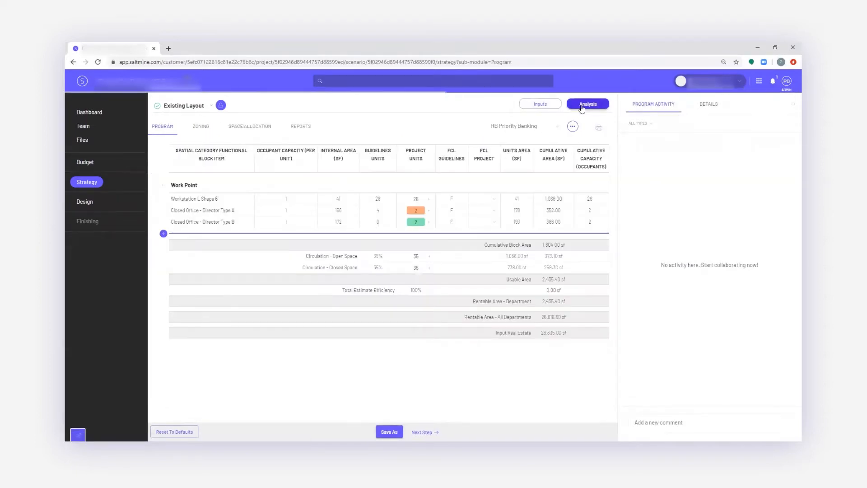
click(522, 126)
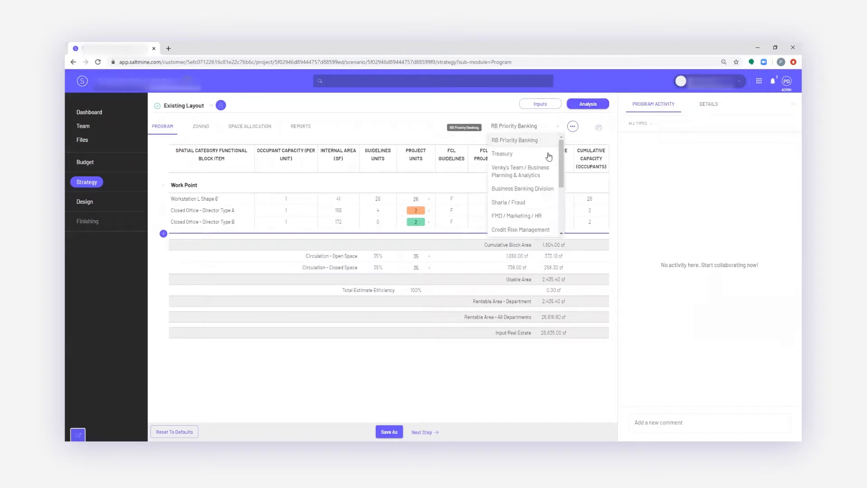
click(520, 171)
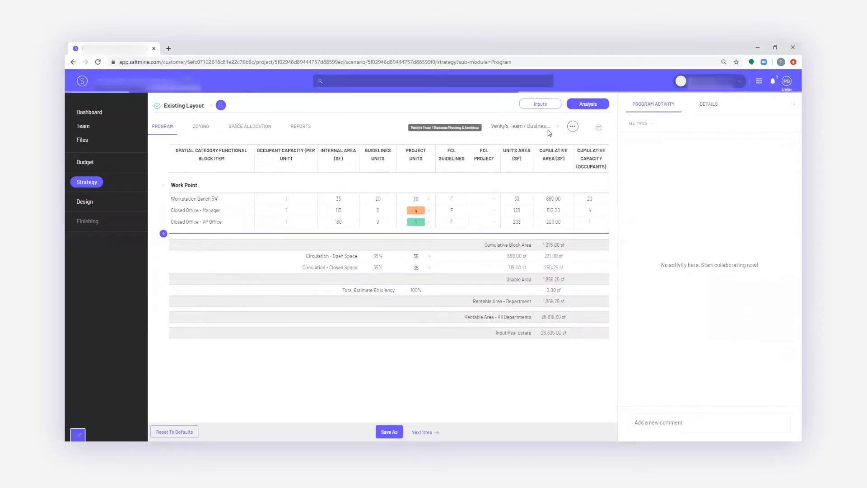
click(573, 126)
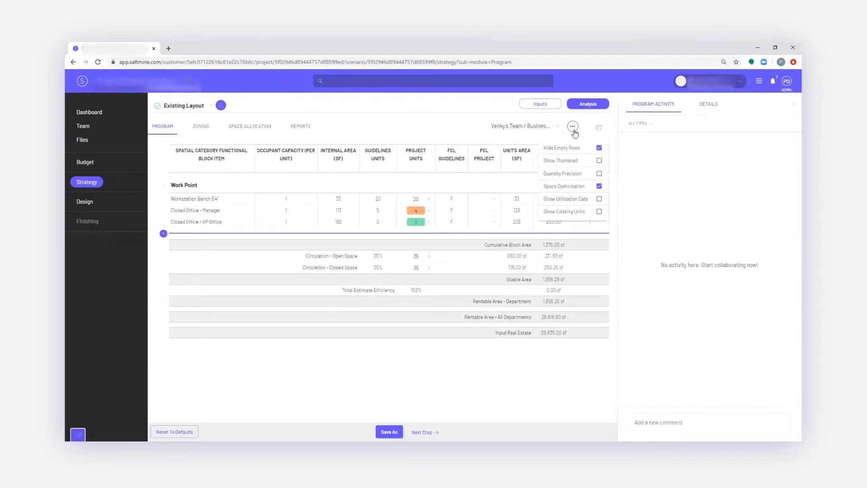
click(599, 148)
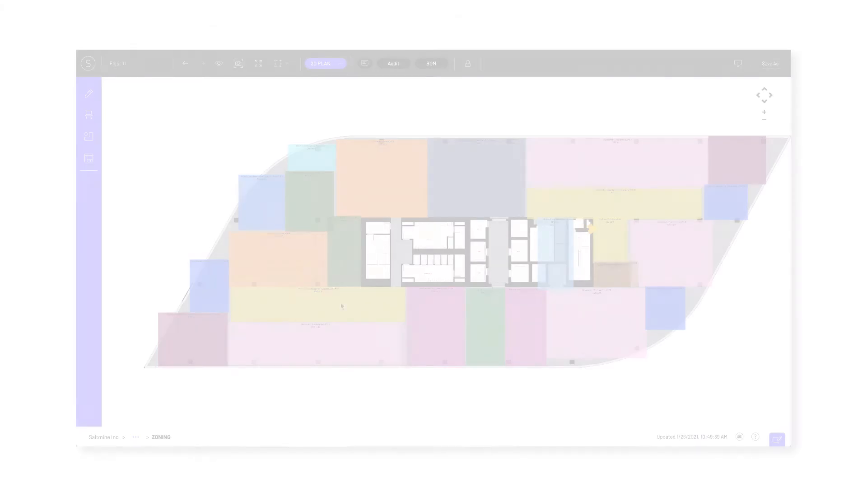
- Place Height-Adjustable Workstation blocks in Floor 11's Workpoint – Sales AMER zone
click(89, 137)
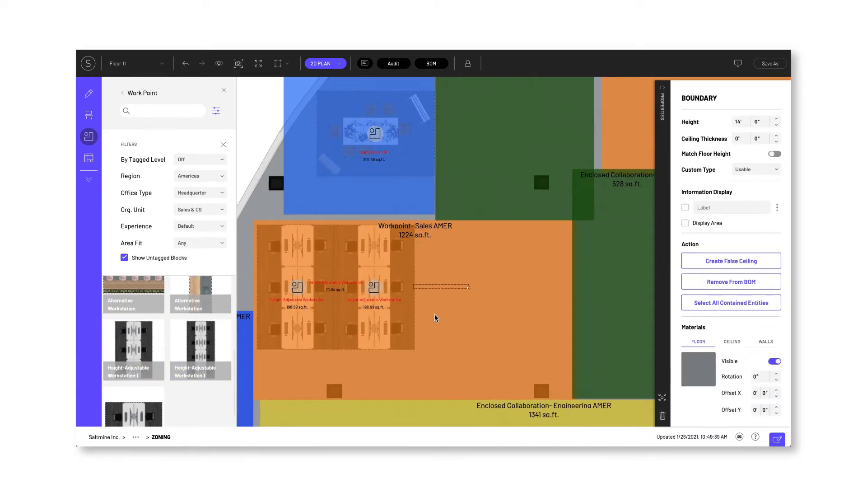
click(402, 69)
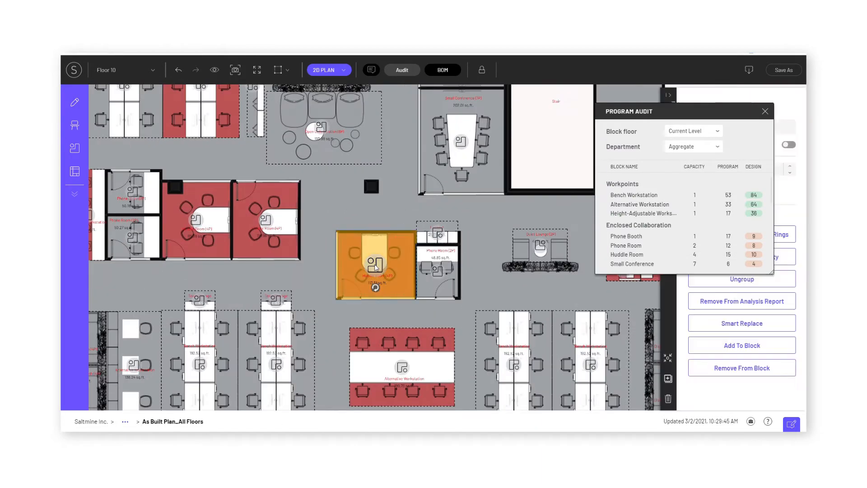
- Open the Program Audit panel comparing planned versus designed workpoints and collaboration rooms
click(74, 148)
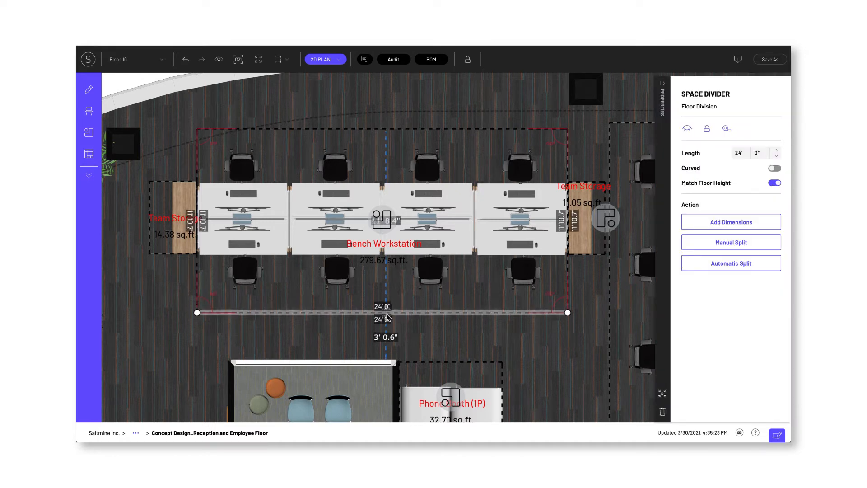
- Drag the divider below the bench workstation down, enlarging the block to about 306 sq.ft
drag(382, 313, 382, 326)
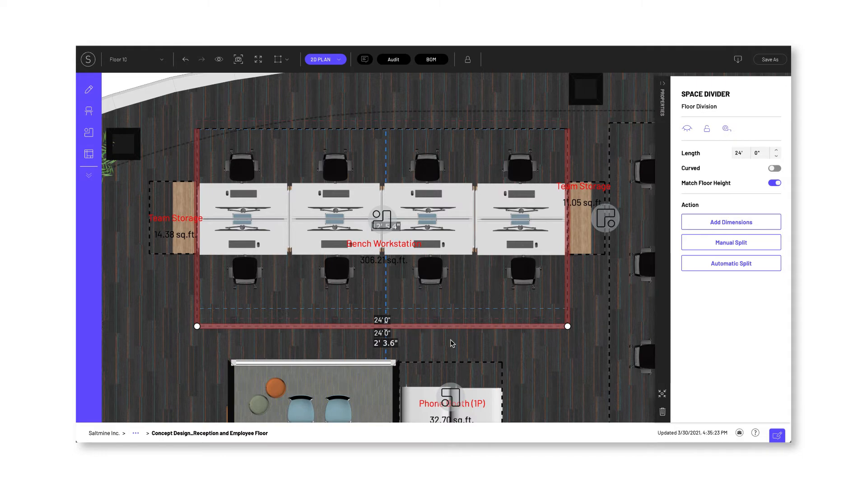
click(323, 59)
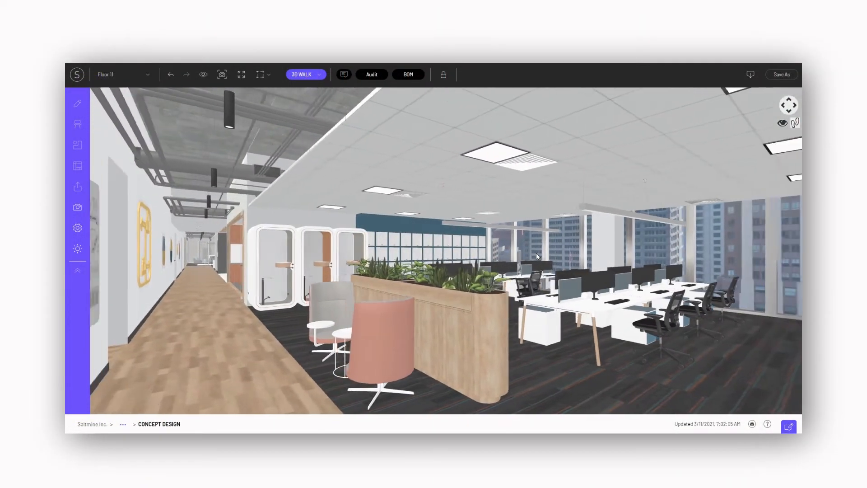
- Look around Floor 11's open office in the 3D Walk view
drag(536, 255, 409, 249)
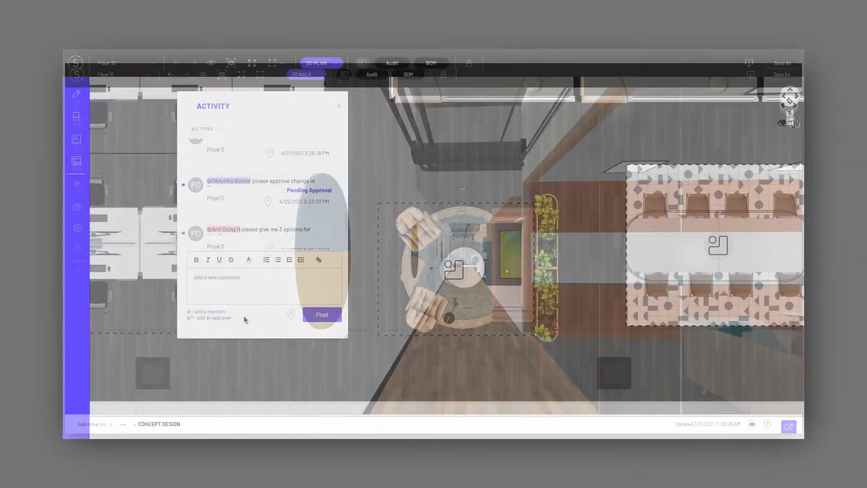
- Comment '@?Project Manager need your approval o…' on the Floor 10 plan
text(@?Project Manager need your approval o)
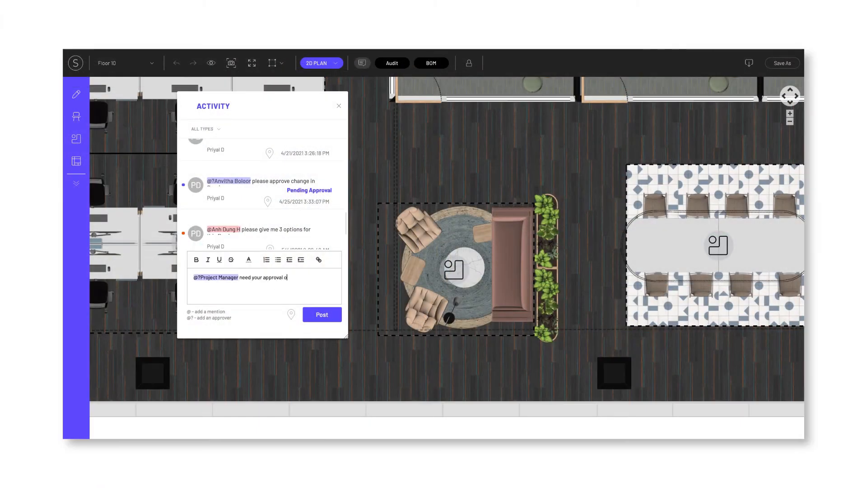
click(321, 314)
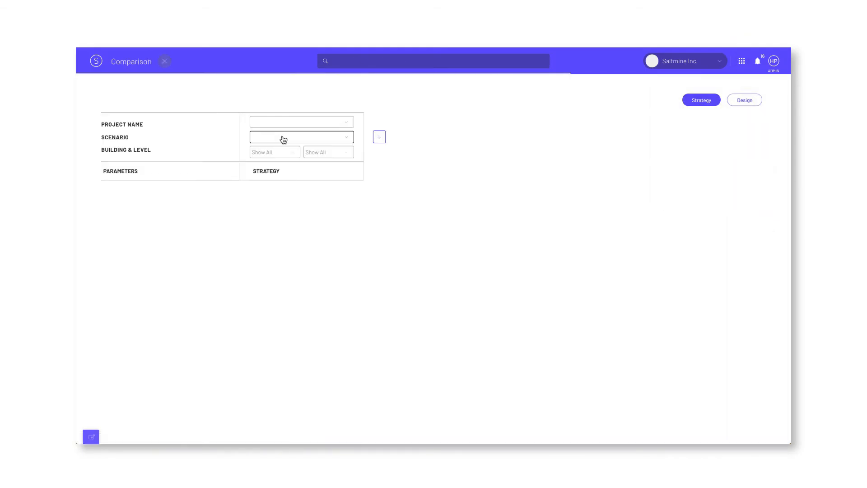
- Compare NYC-028 Building B and Building A side by side, then export Floor 11 to Revit
click(300, 137)
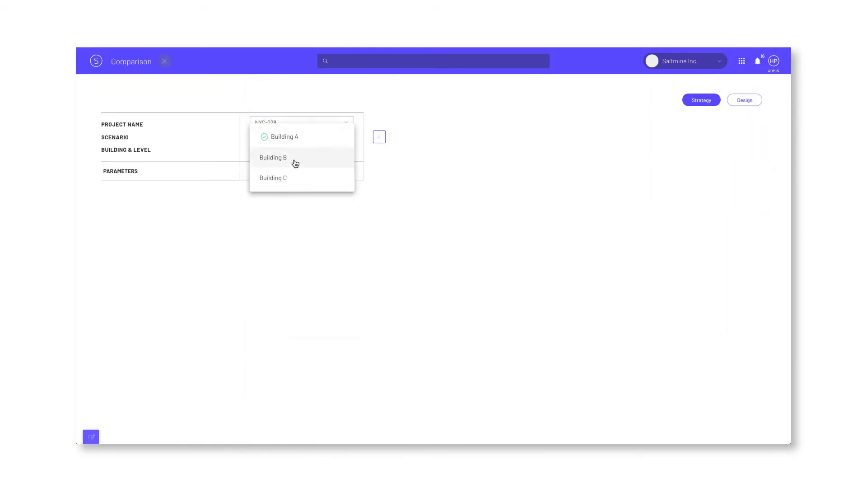
click(273, 157)
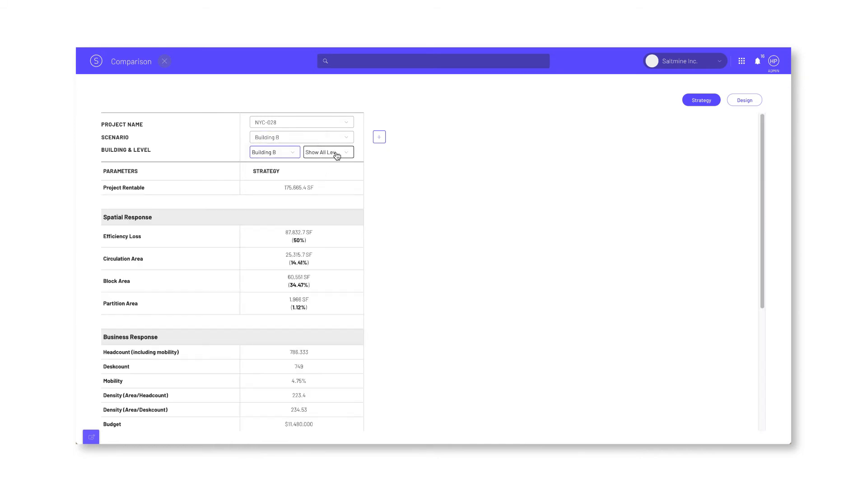
click(379, 136)
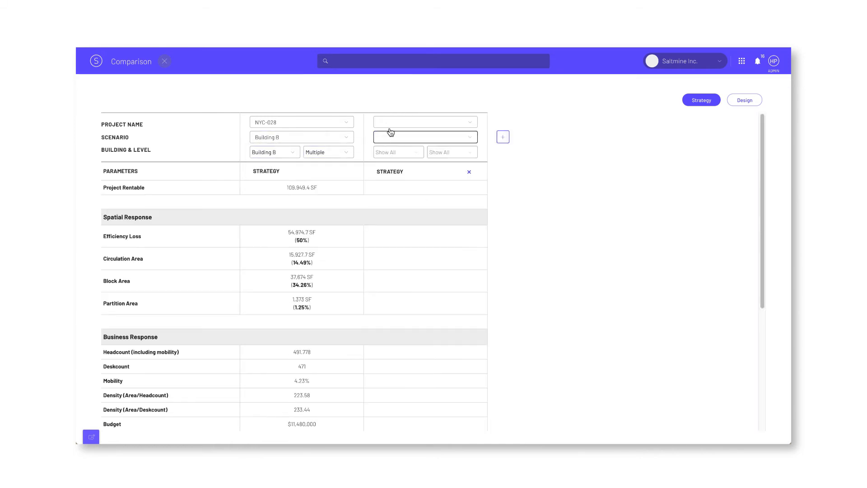
click(426, 122)
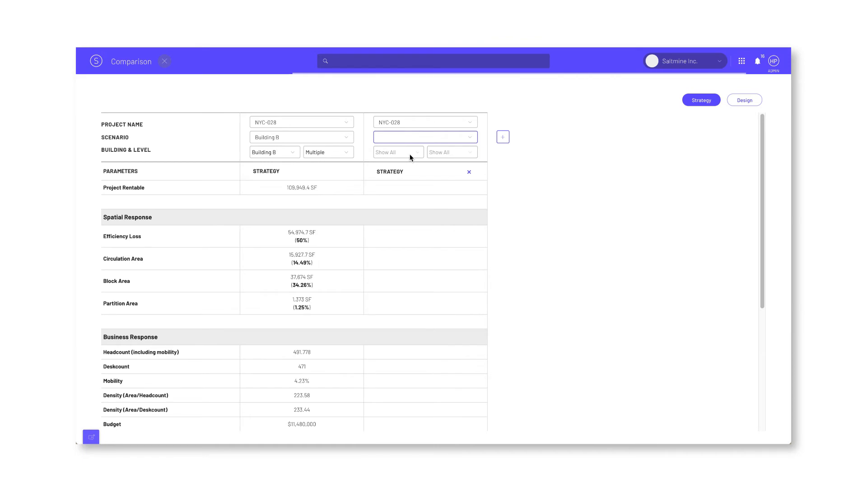
click(425, 137)
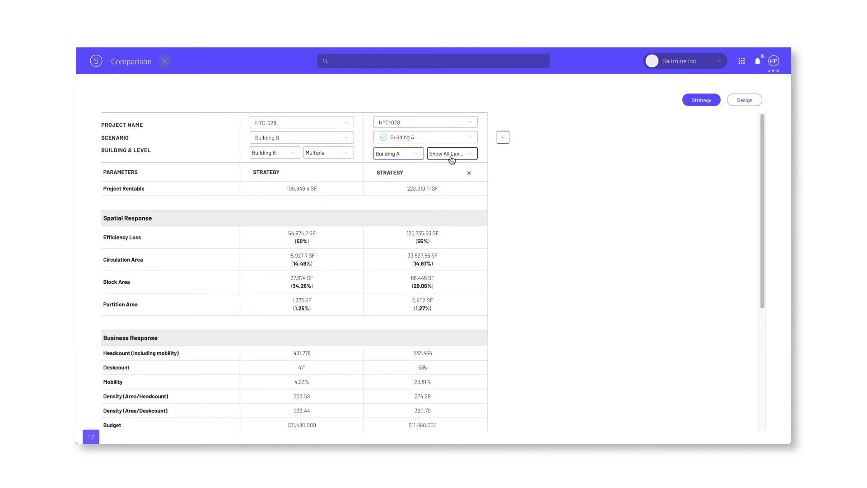
click(451, 153)
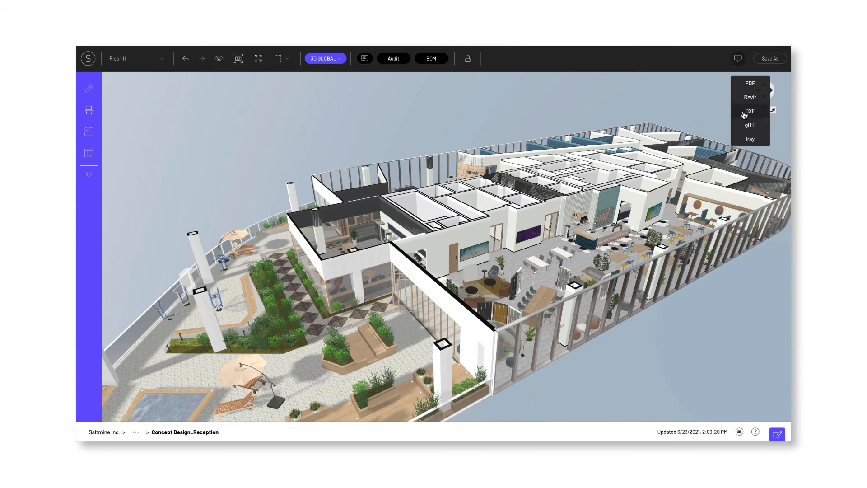
click(749, 111)
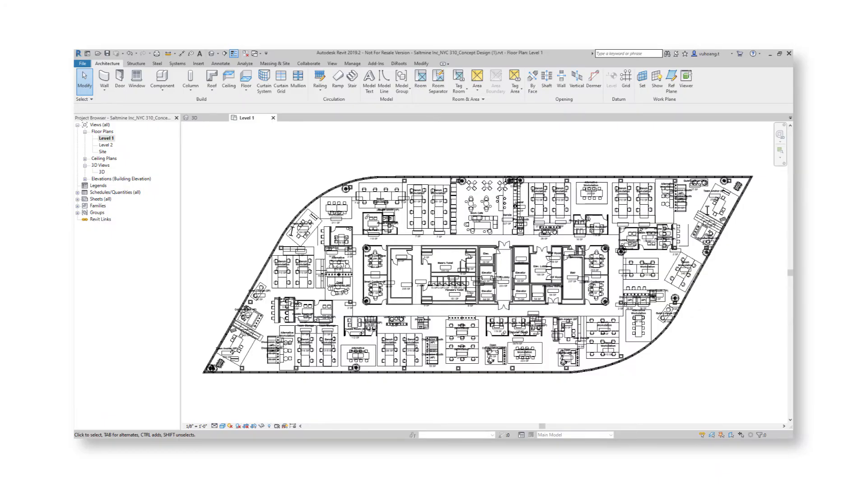
click(194, 117)
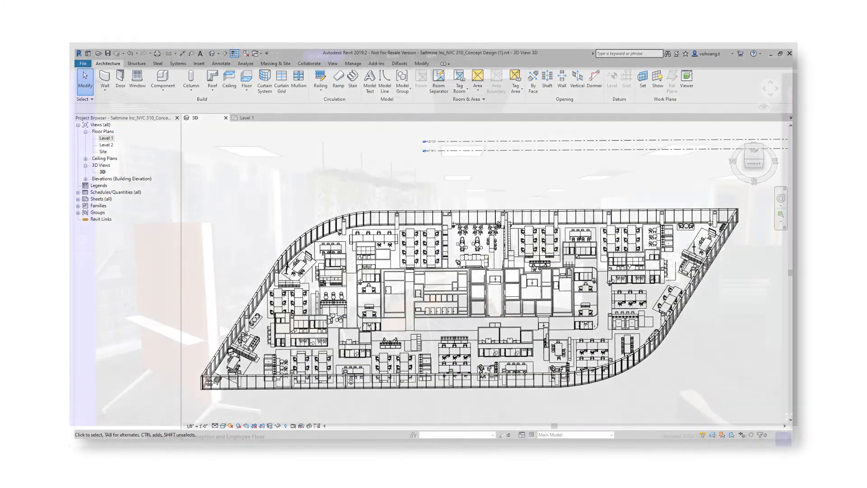